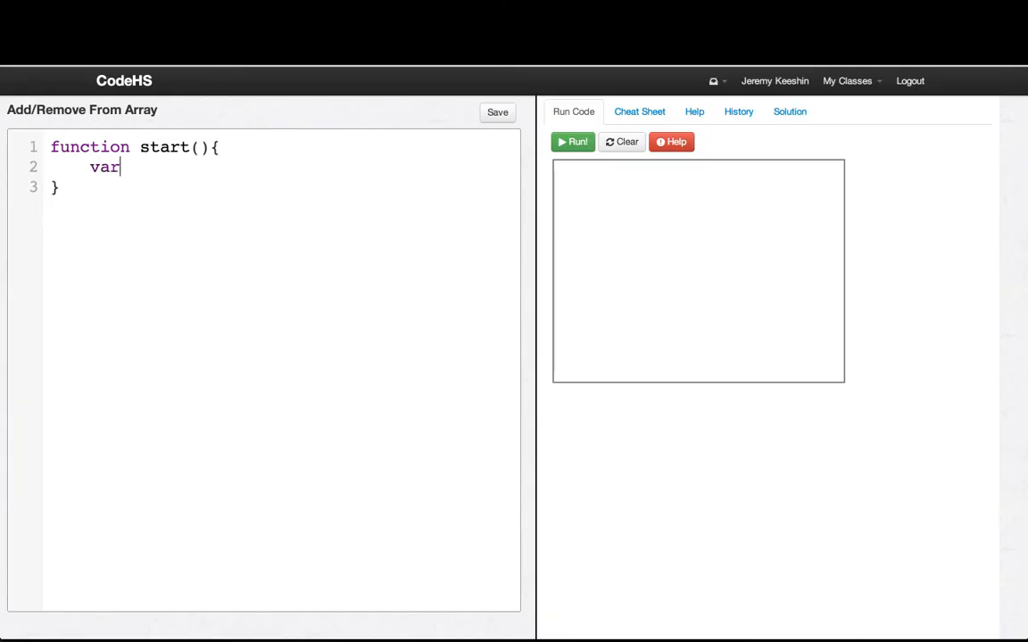
- Write var arr = []; arr.push(5); println(arr[0]); and run it to print 5
type("arr")
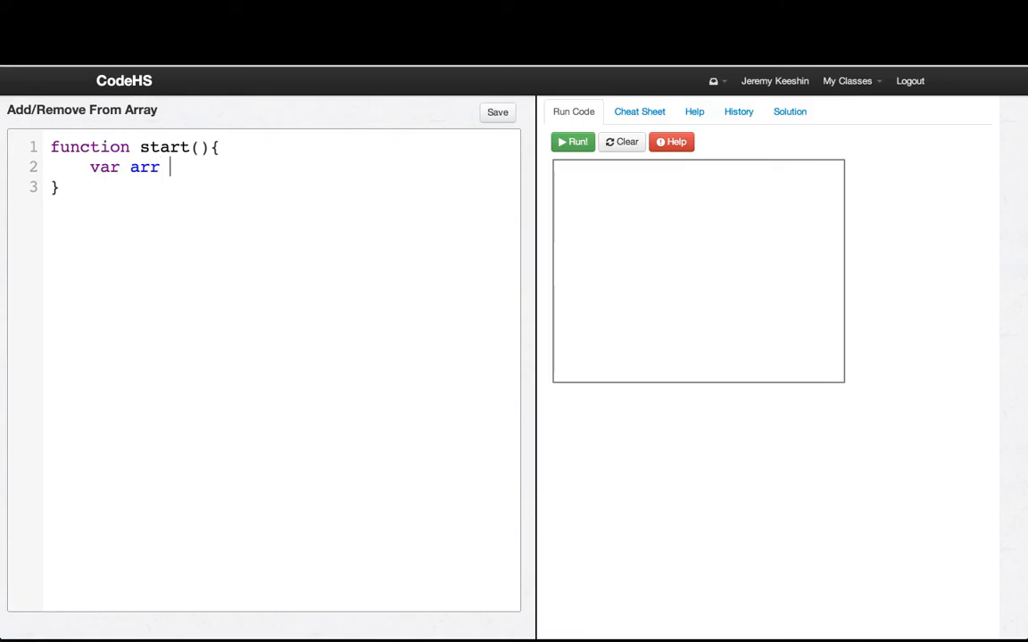
type("= [];")
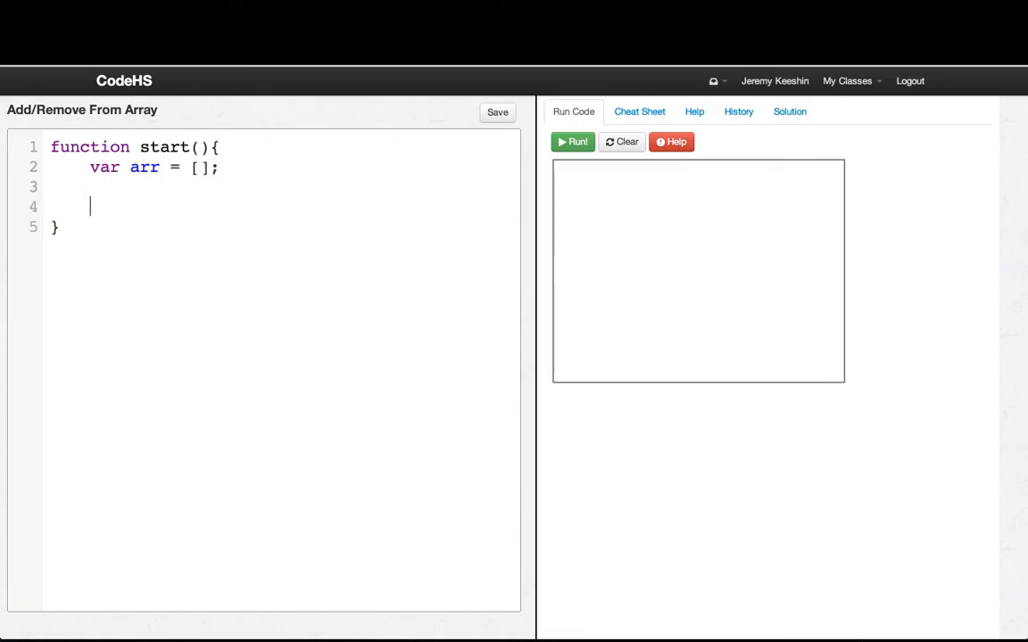
type("arr.pu")
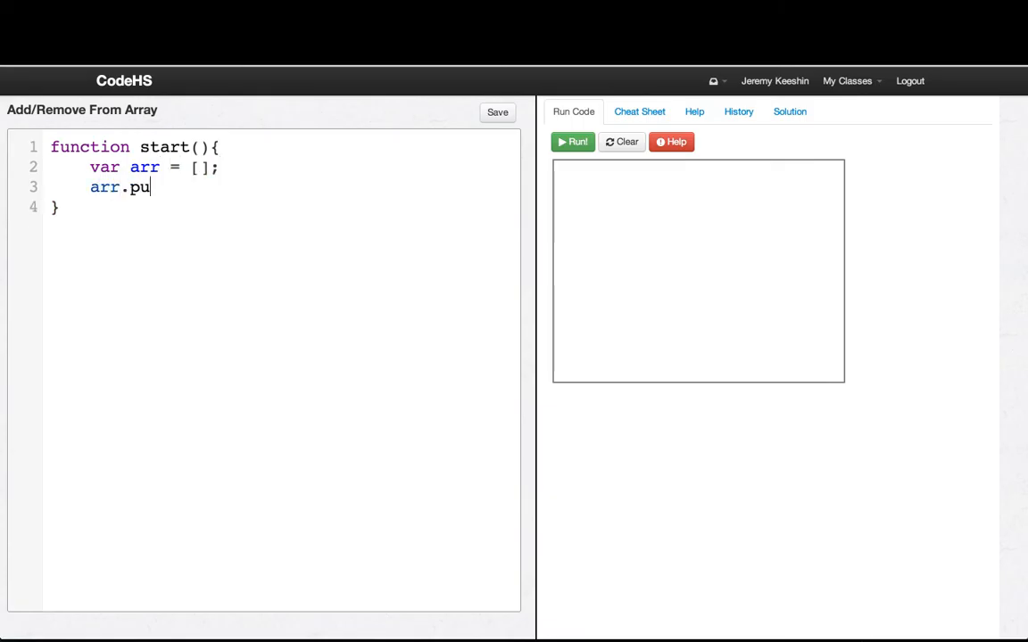
type("sh(5}")
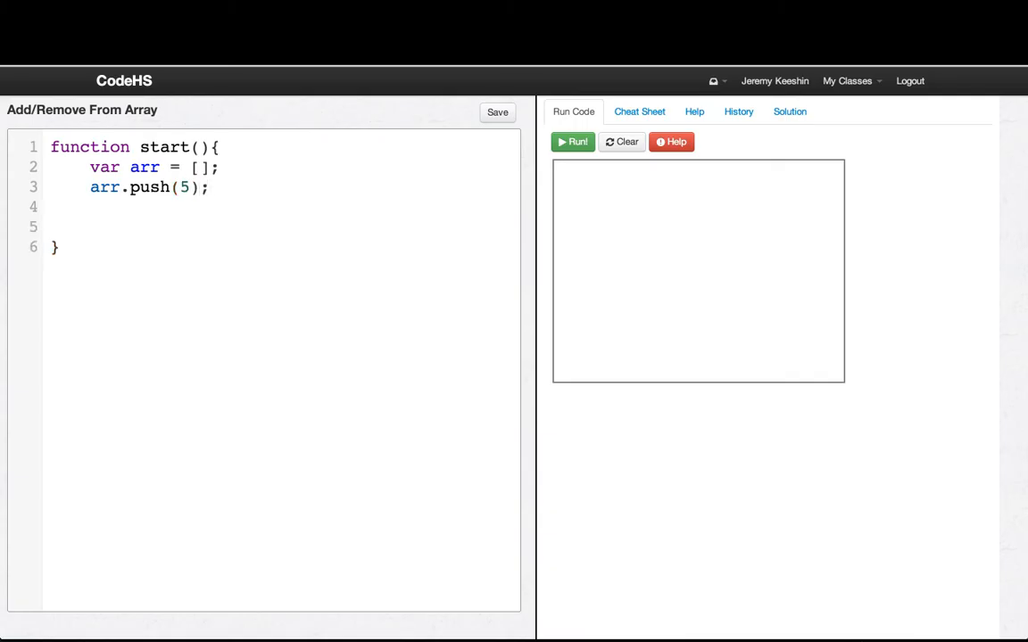
type("println(")
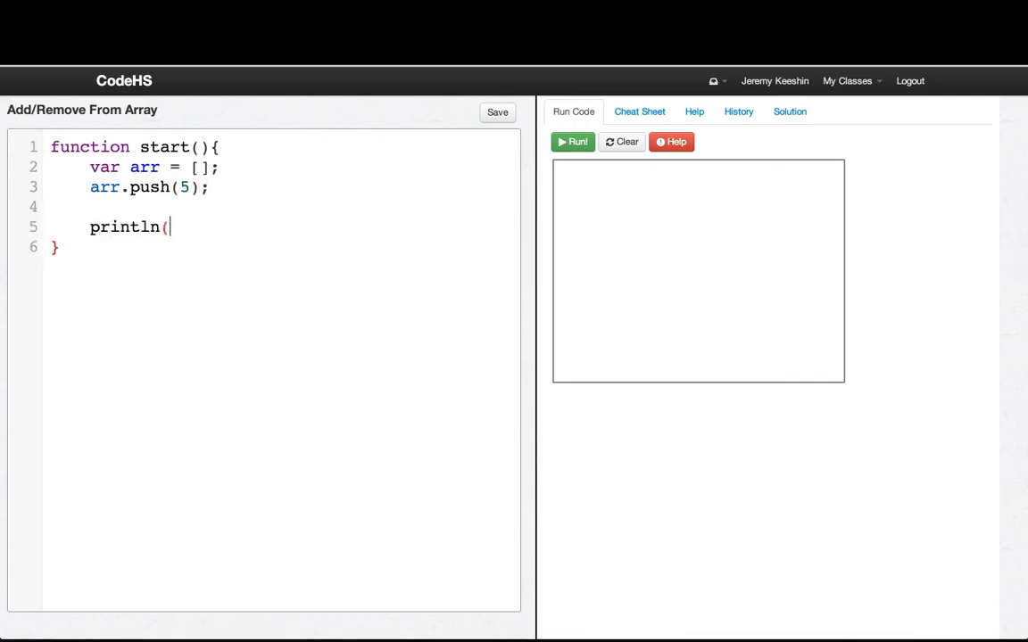
type("arr[0]);")
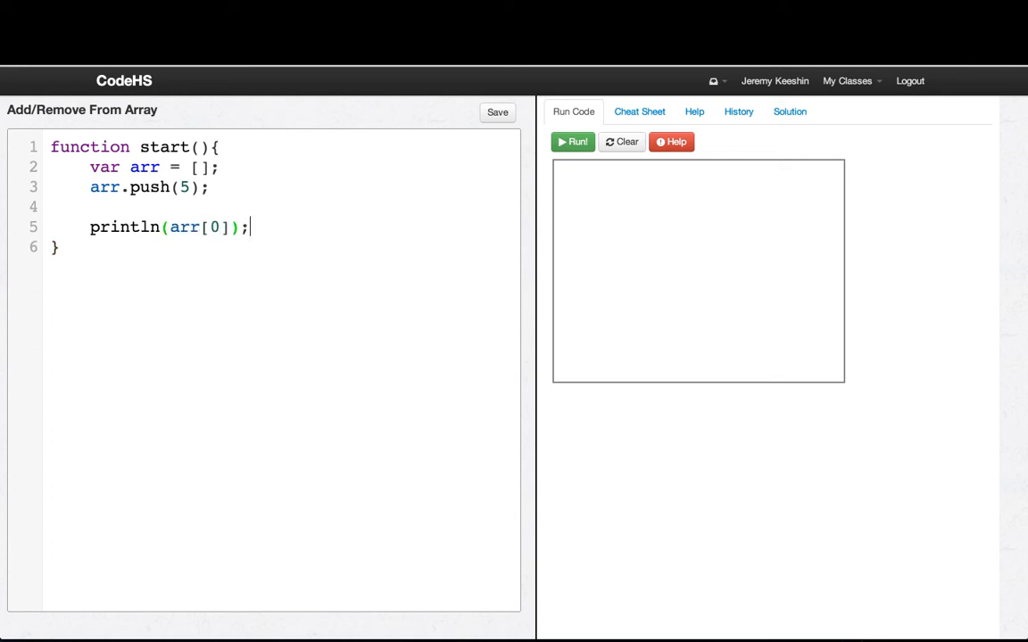
left_click(573, 142)
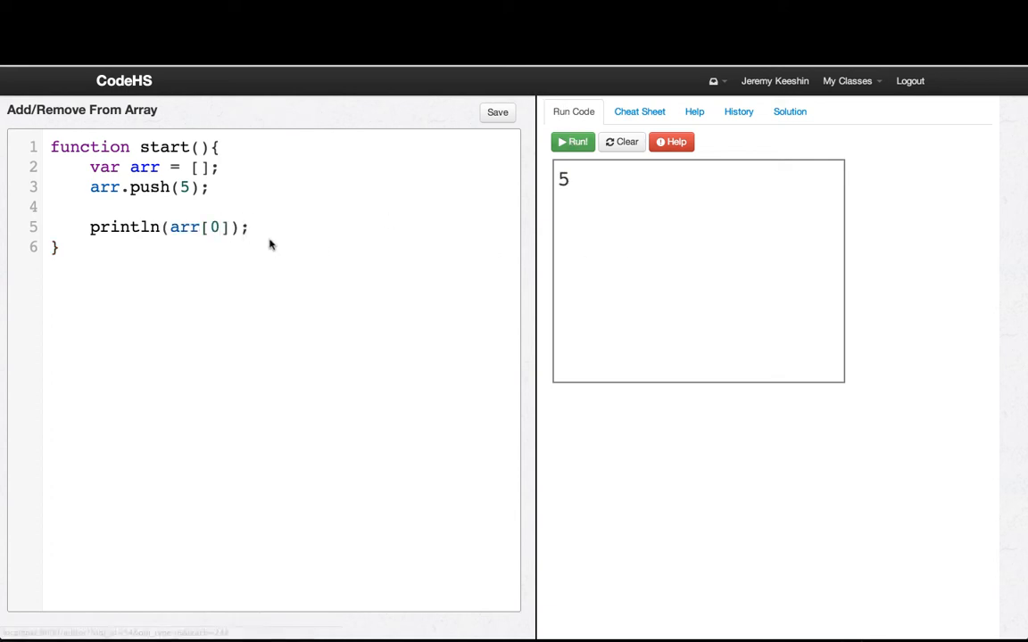
- Print arr[1] and run to show undefined, then push 12, 1, 1000 and 3
type("println(ar")
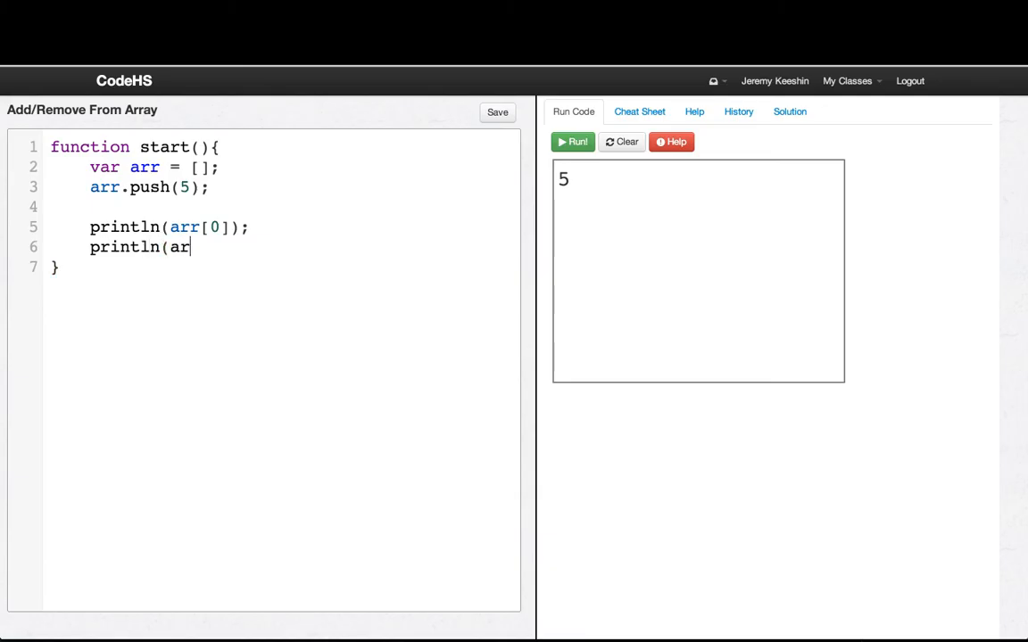
left_click(575, 142)
type("arr.push(")
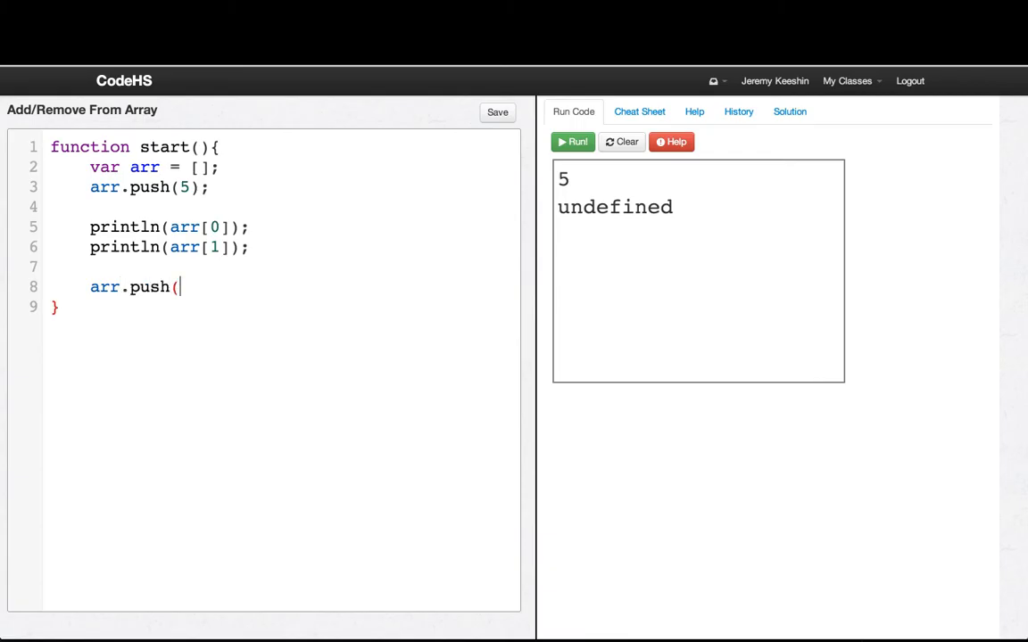
type("12);")
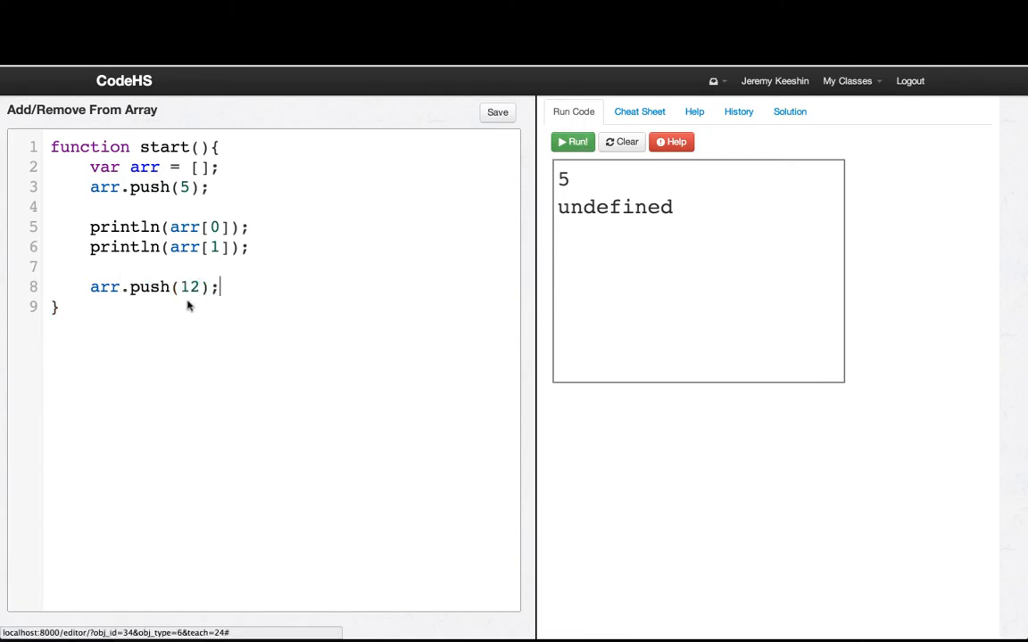
type("arr.push(1);")
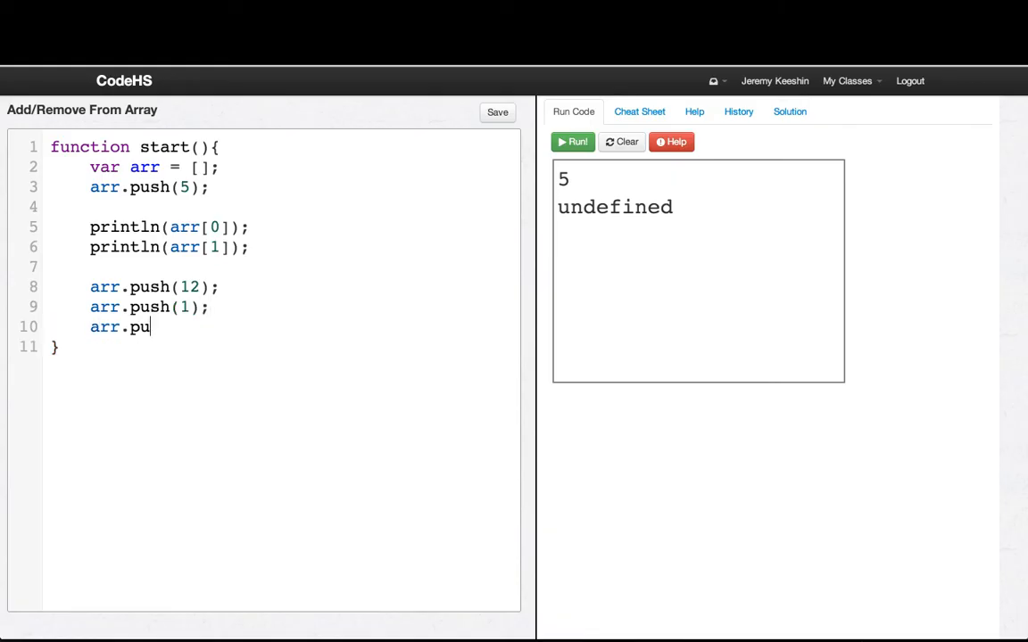
type("sh(1000")
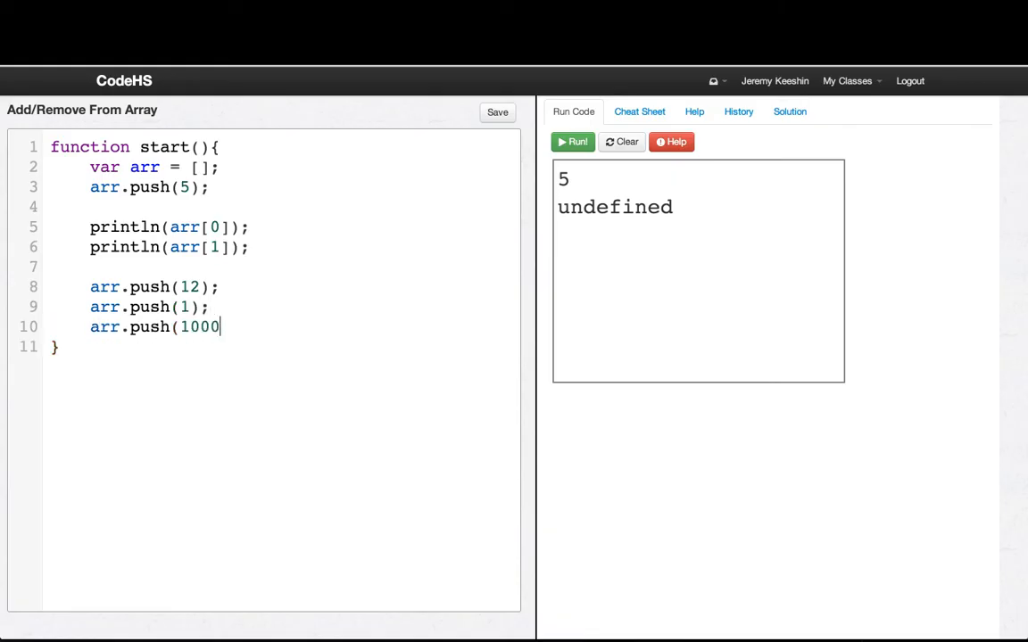
type(");")
type("arr.push(")
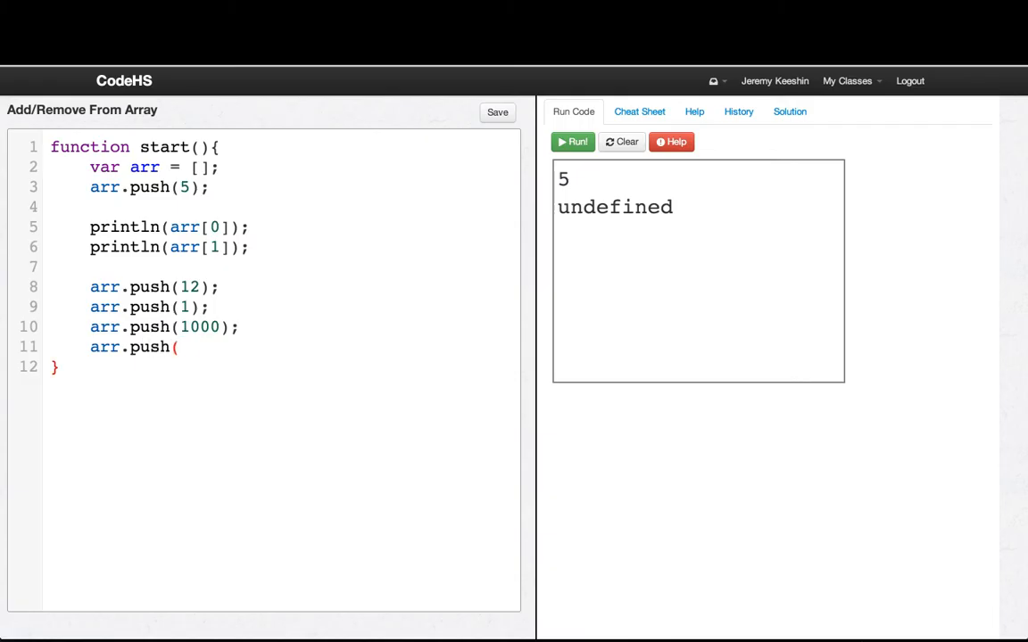
type("3);")
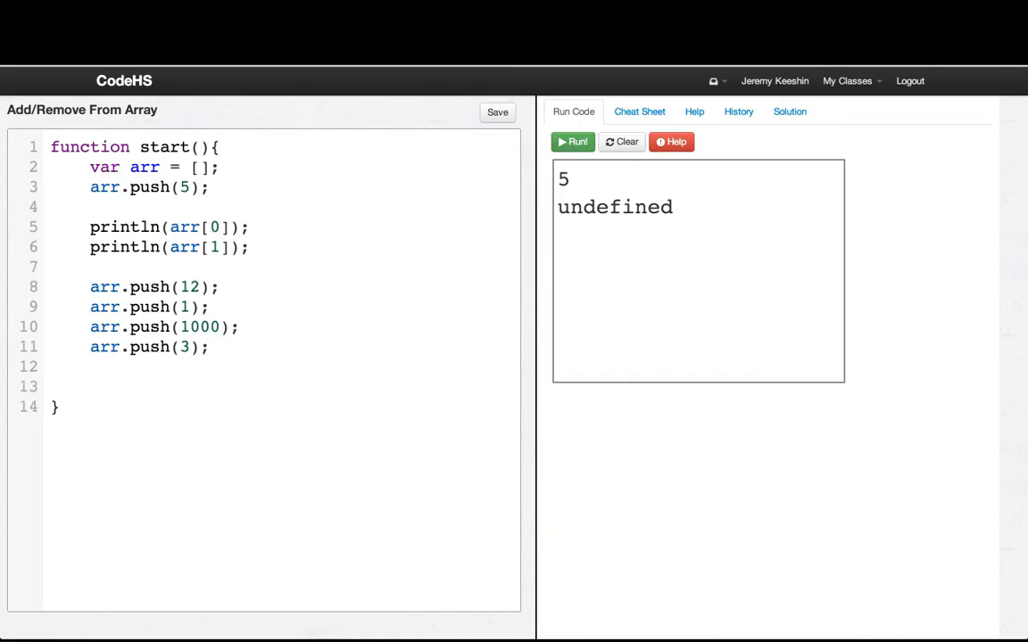
- Add println(arr[4]); and run, showing 3 below 5 and undefined
type("p")
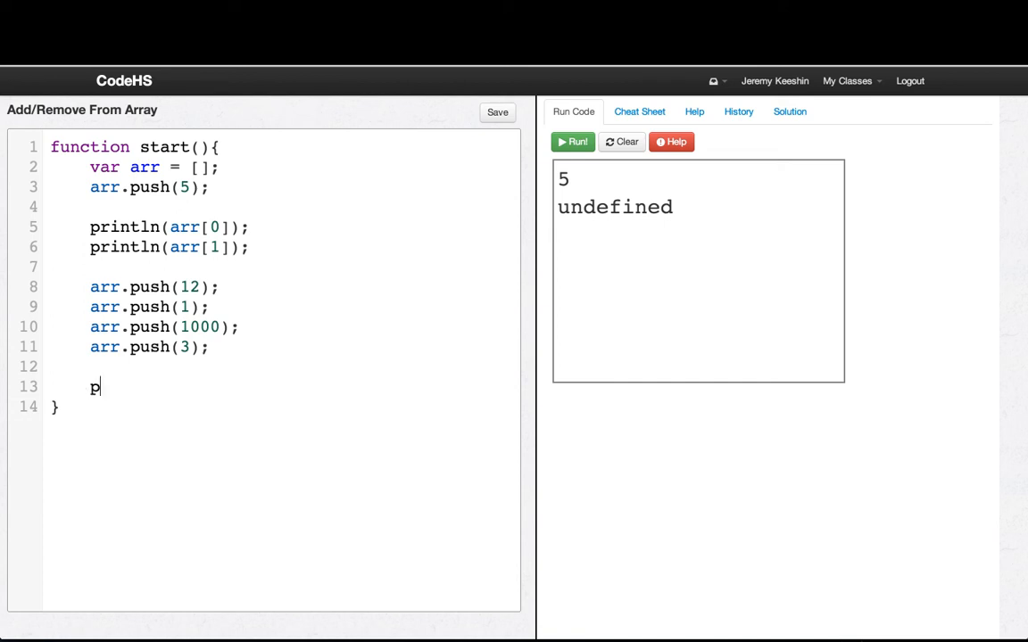
type("rintln(")
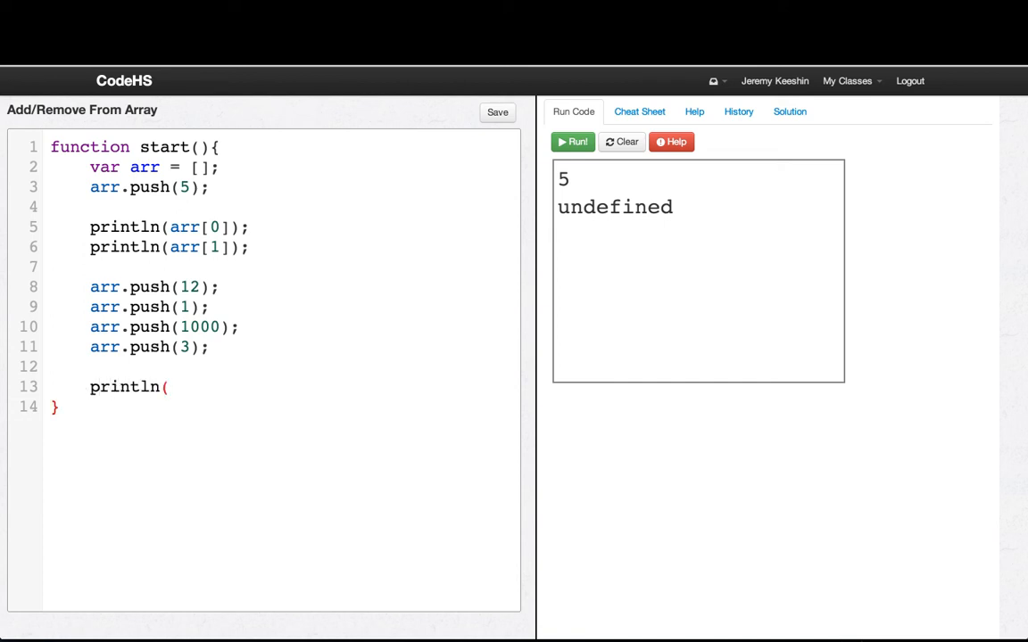
type("arr[")
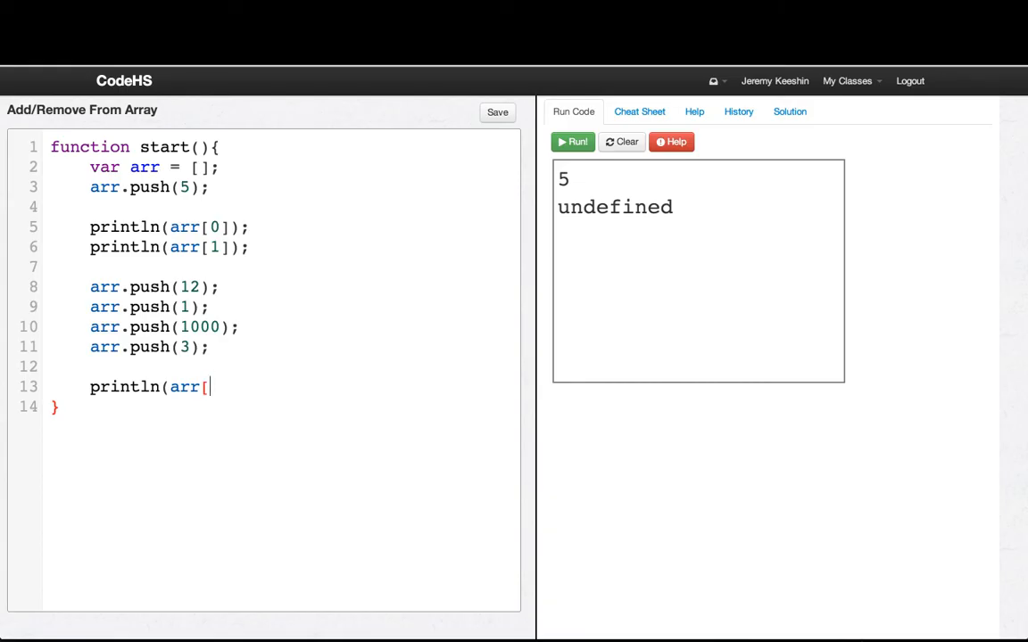
type("4])")
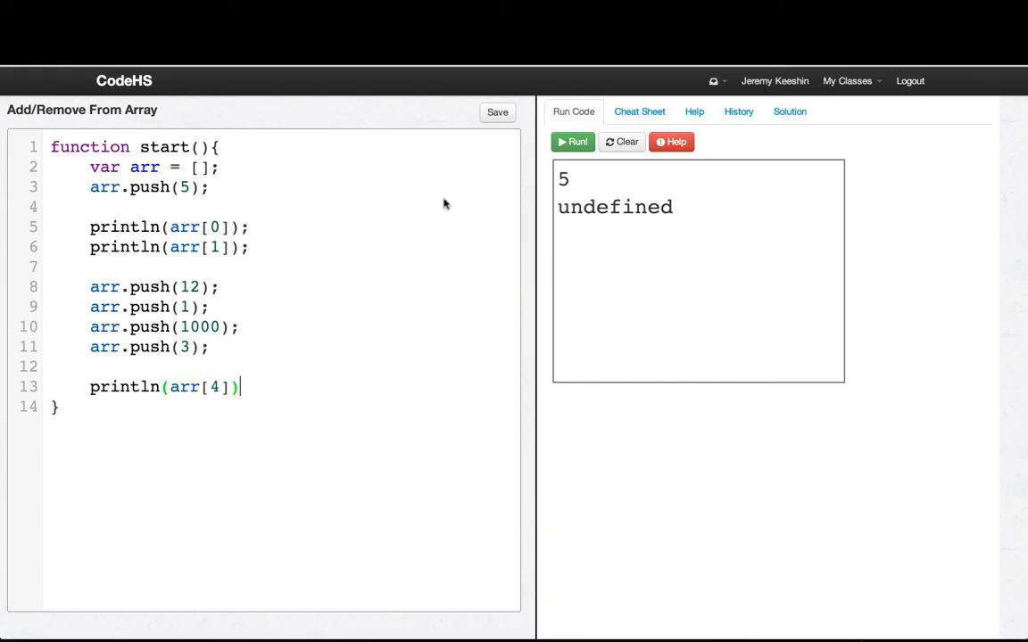
left_click(572, 141)
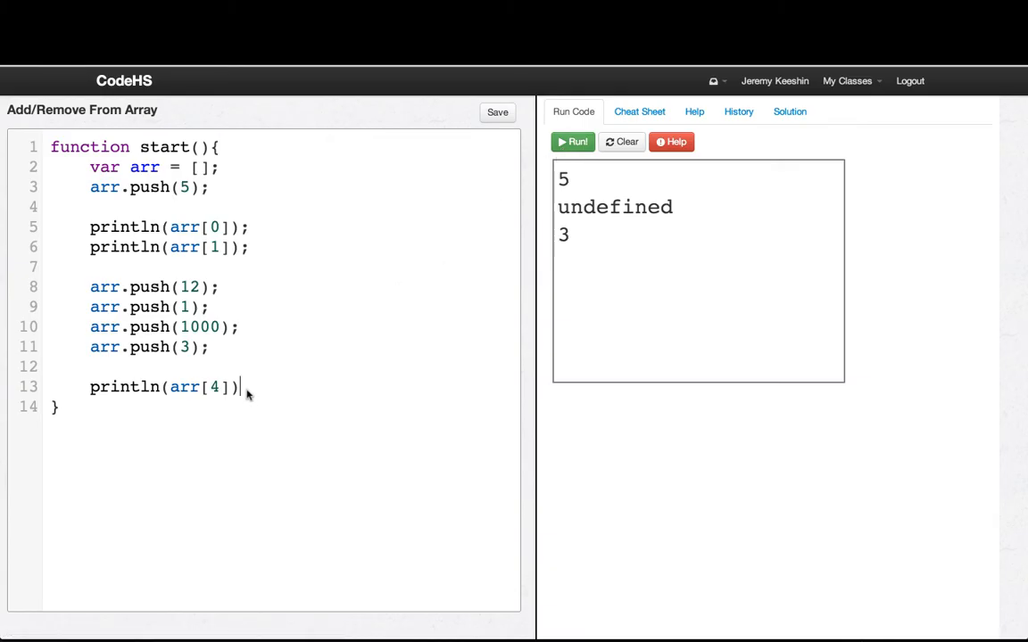
type(";")
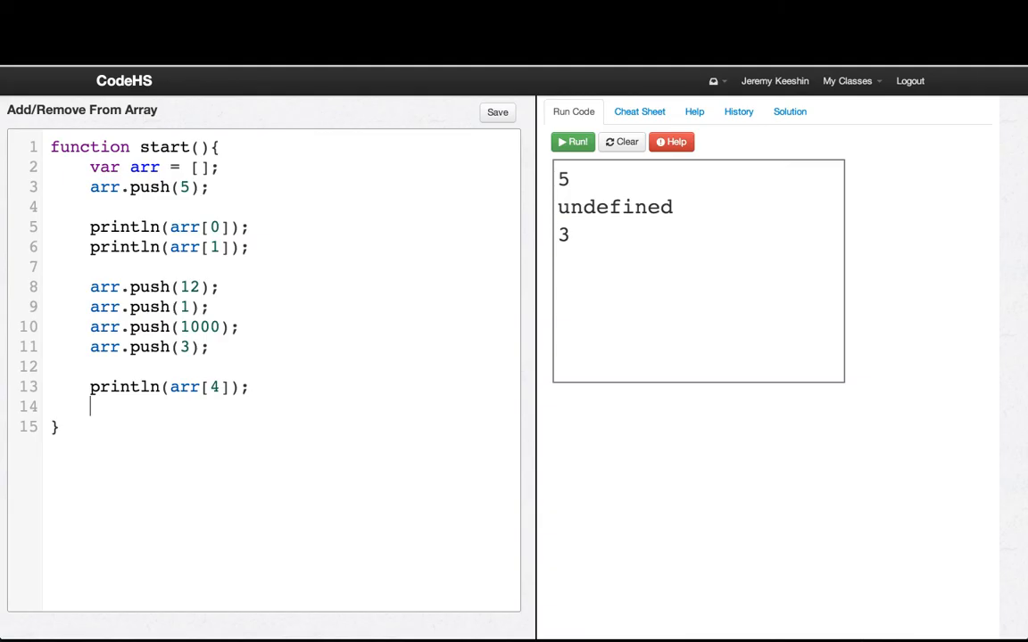
- Pop the last element into variable last, print it, and run to output 3
type("var last =")
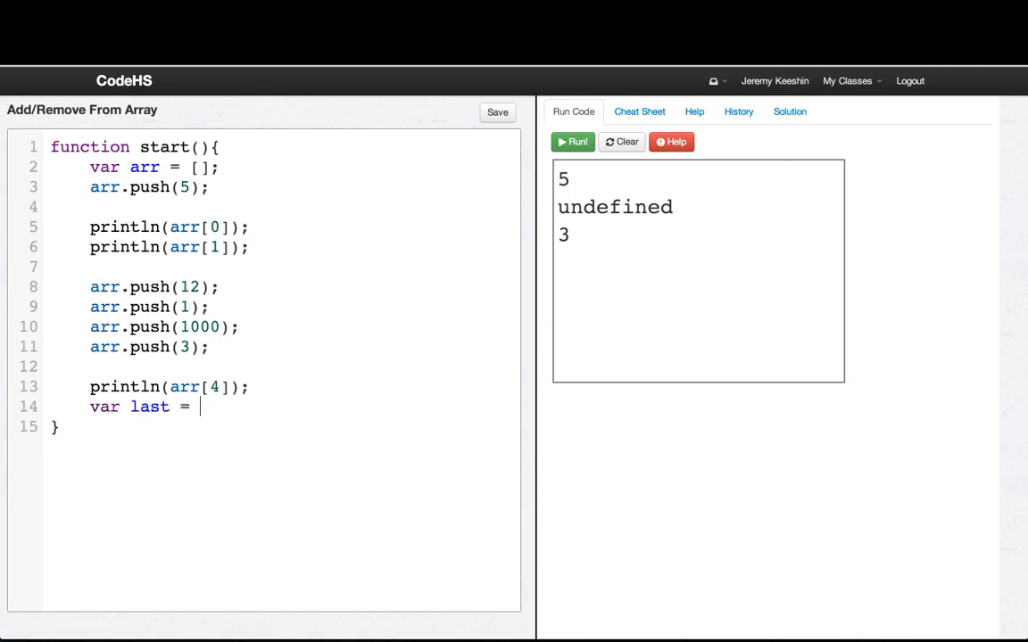
type("arr.pop();")
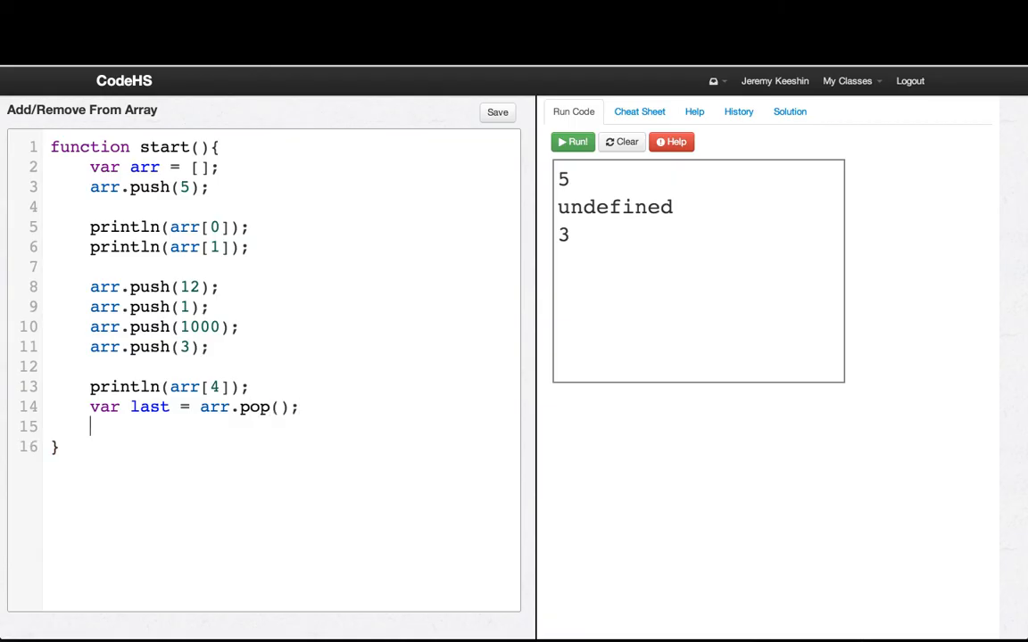
type("println(")
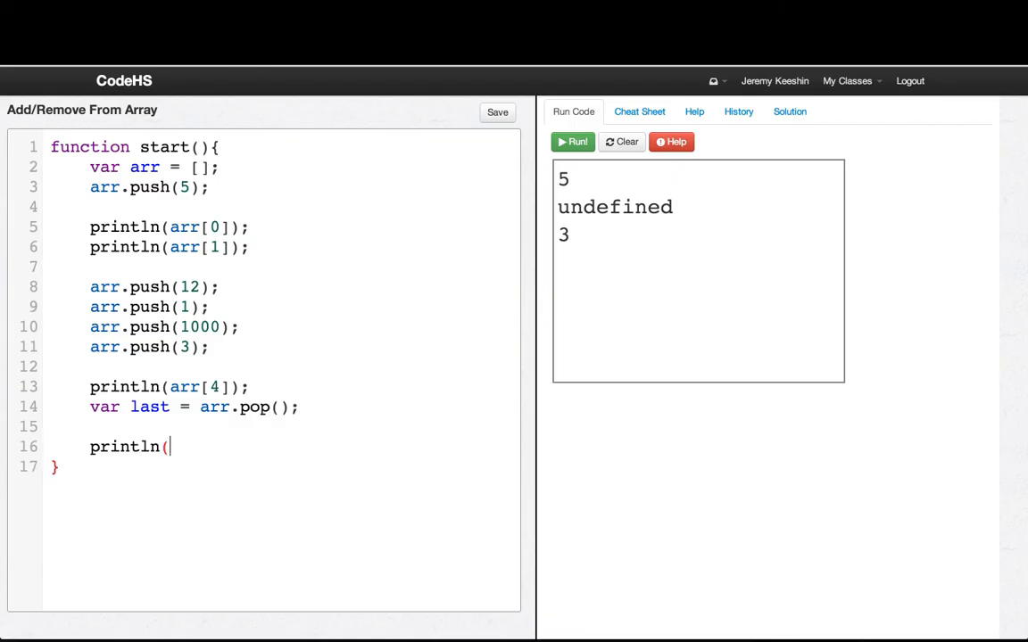
type("last);")
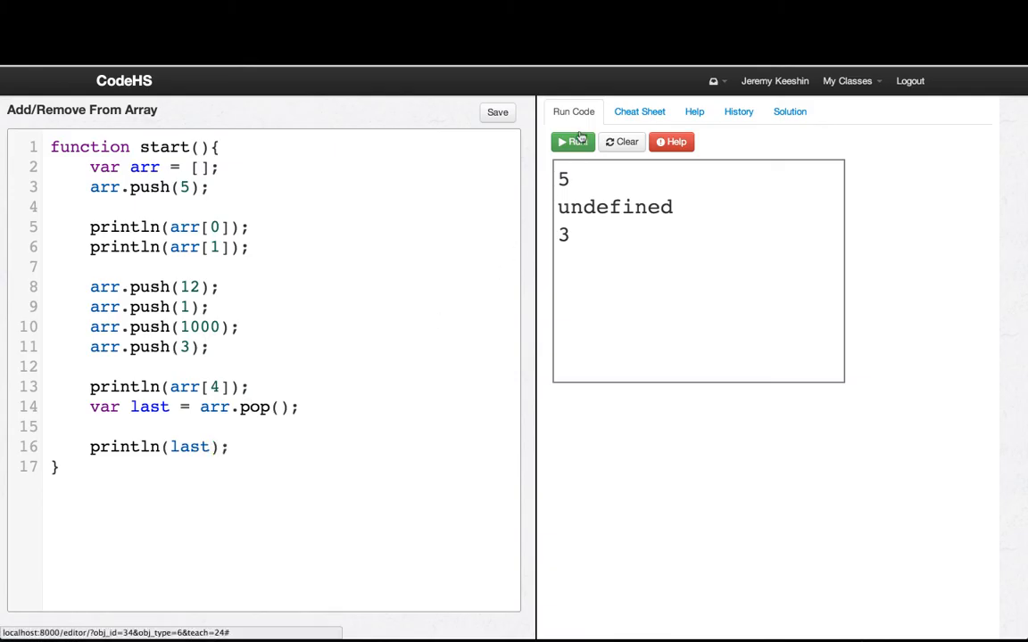
left_click(573, 142)
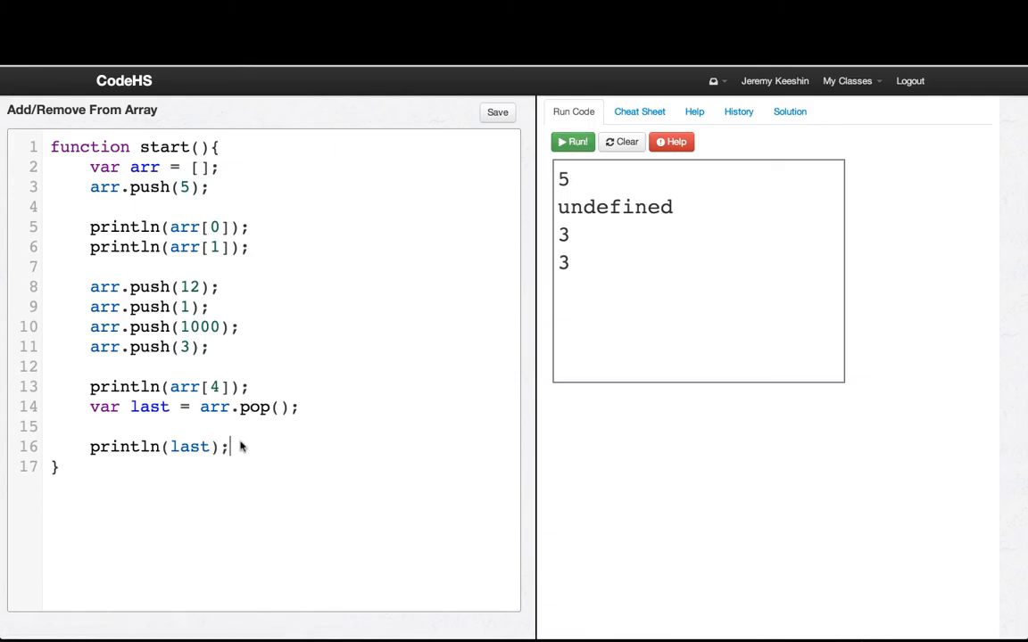
- Print arr[4] after the pop and run, outputting undefined
type("println(")
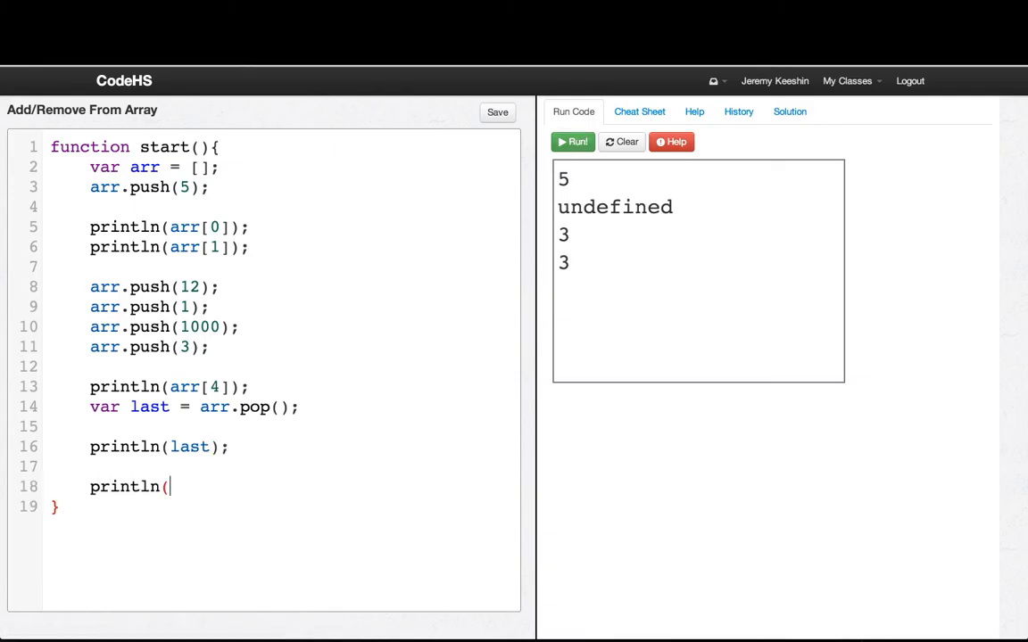
type("arr[4]);")
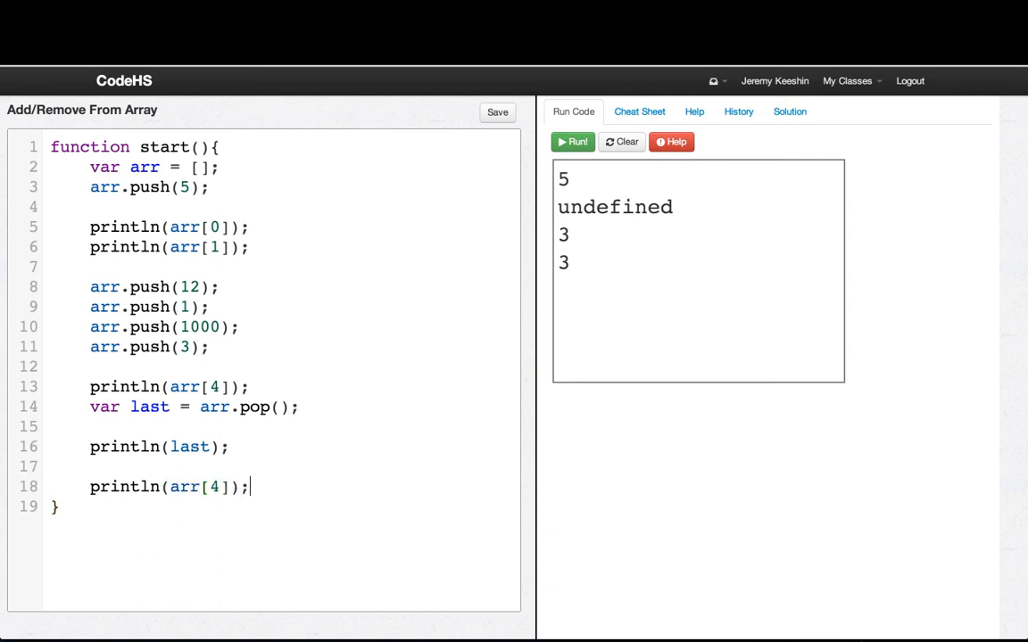
left_click(574, 142)
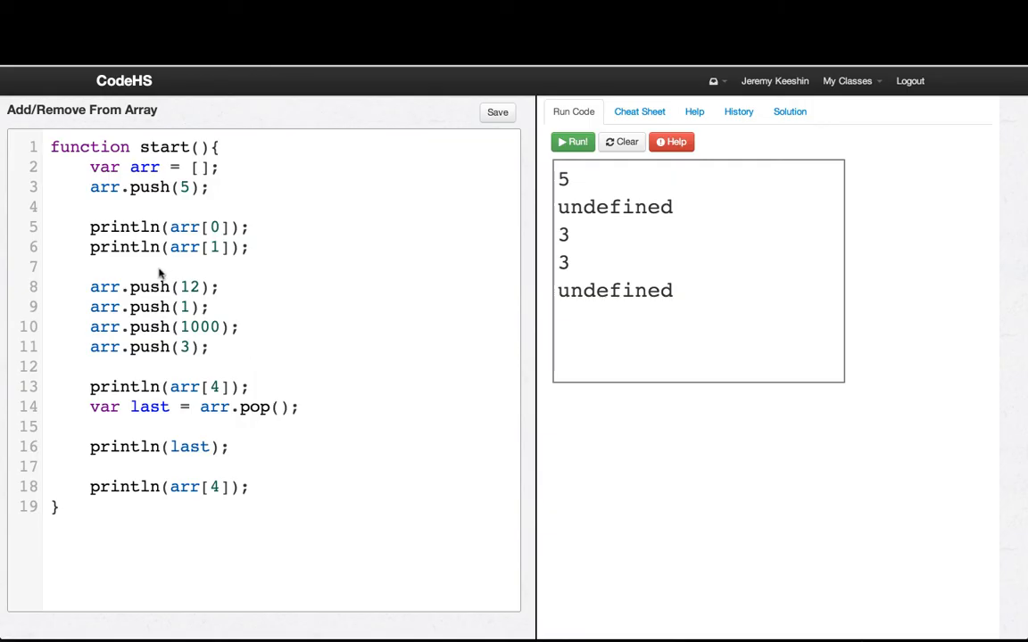
- Add comment '// Push lets you add to the array' and start '// Pop removes the last element'
type("// Push")
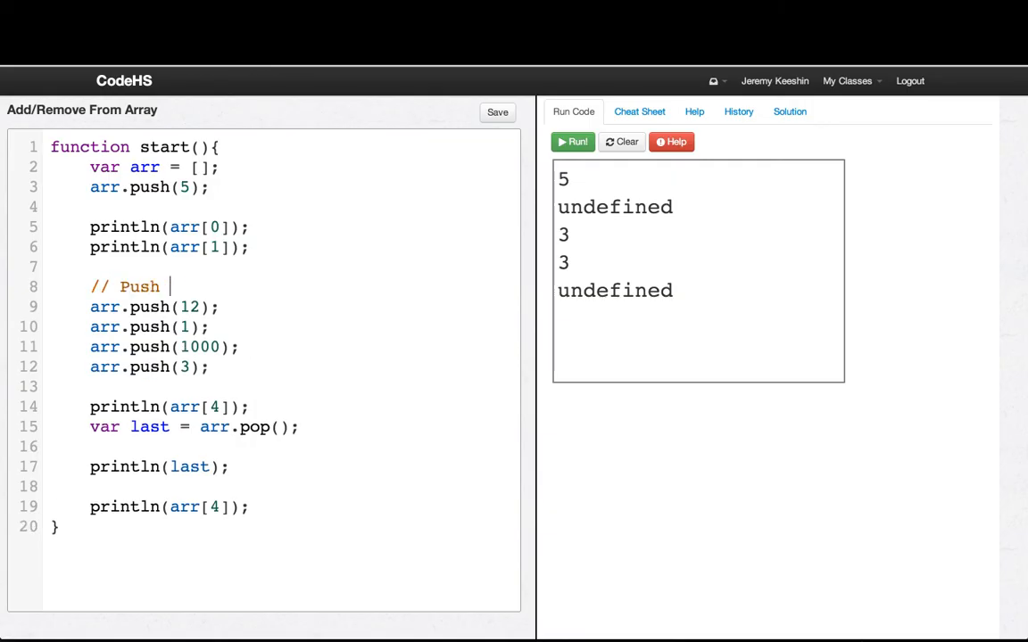
type("lets you add")
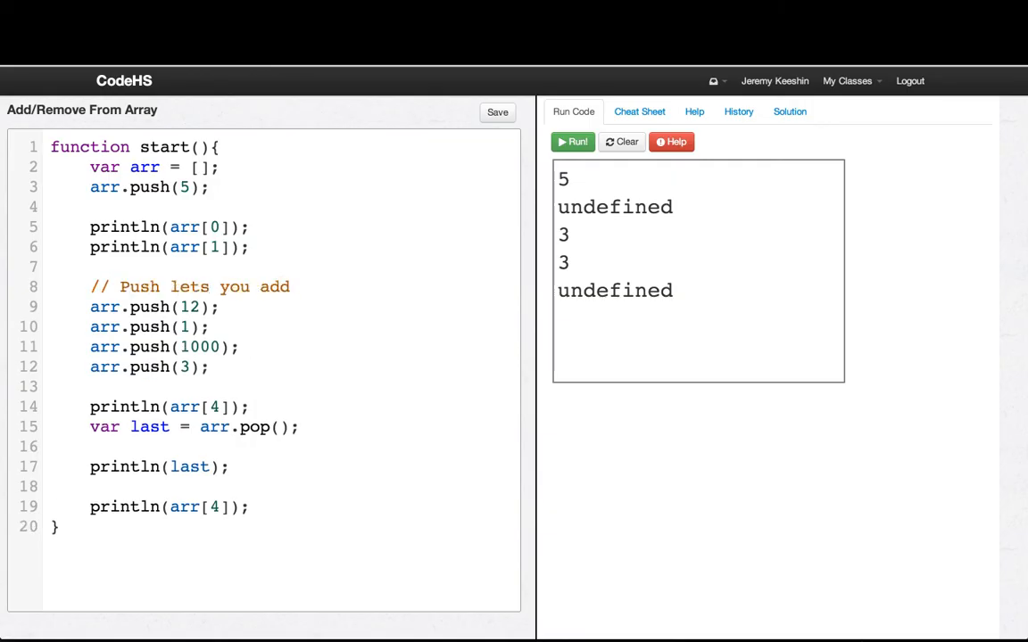
type("to the array")
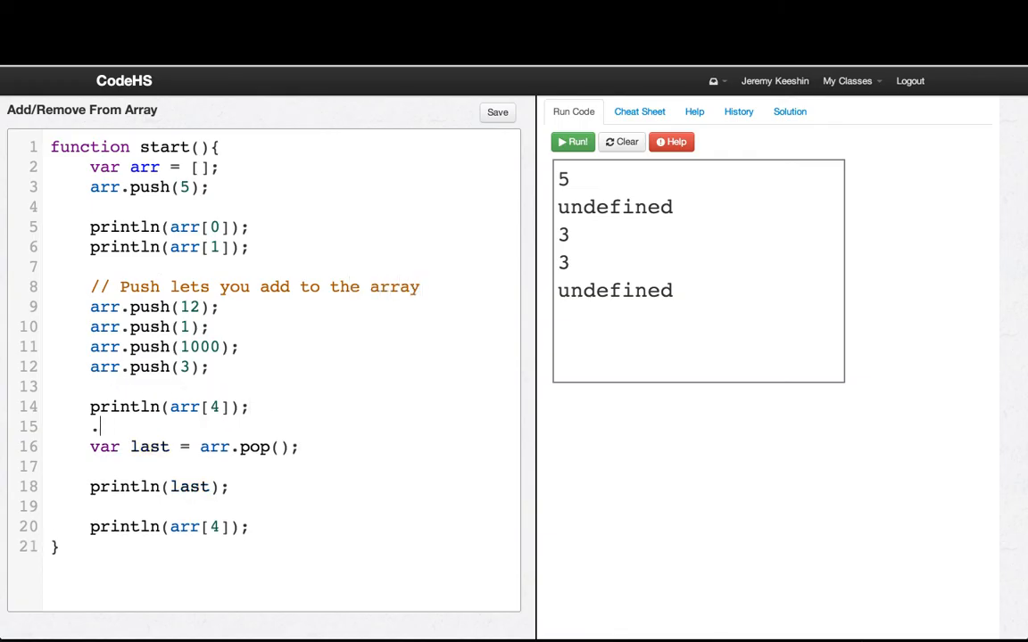
type("// Pop remo")
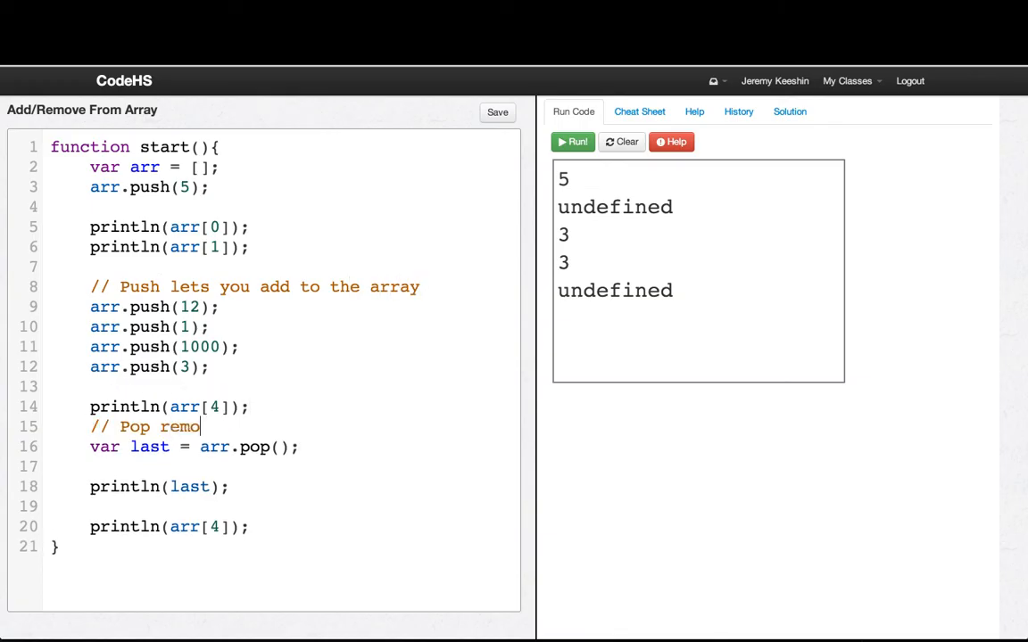
type("ves the last eleme")
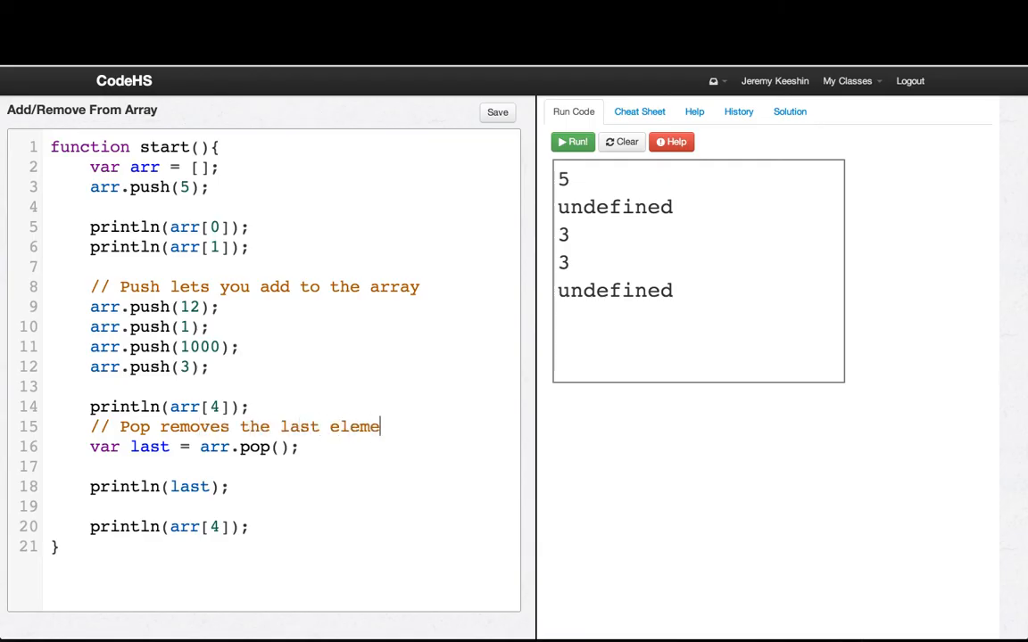